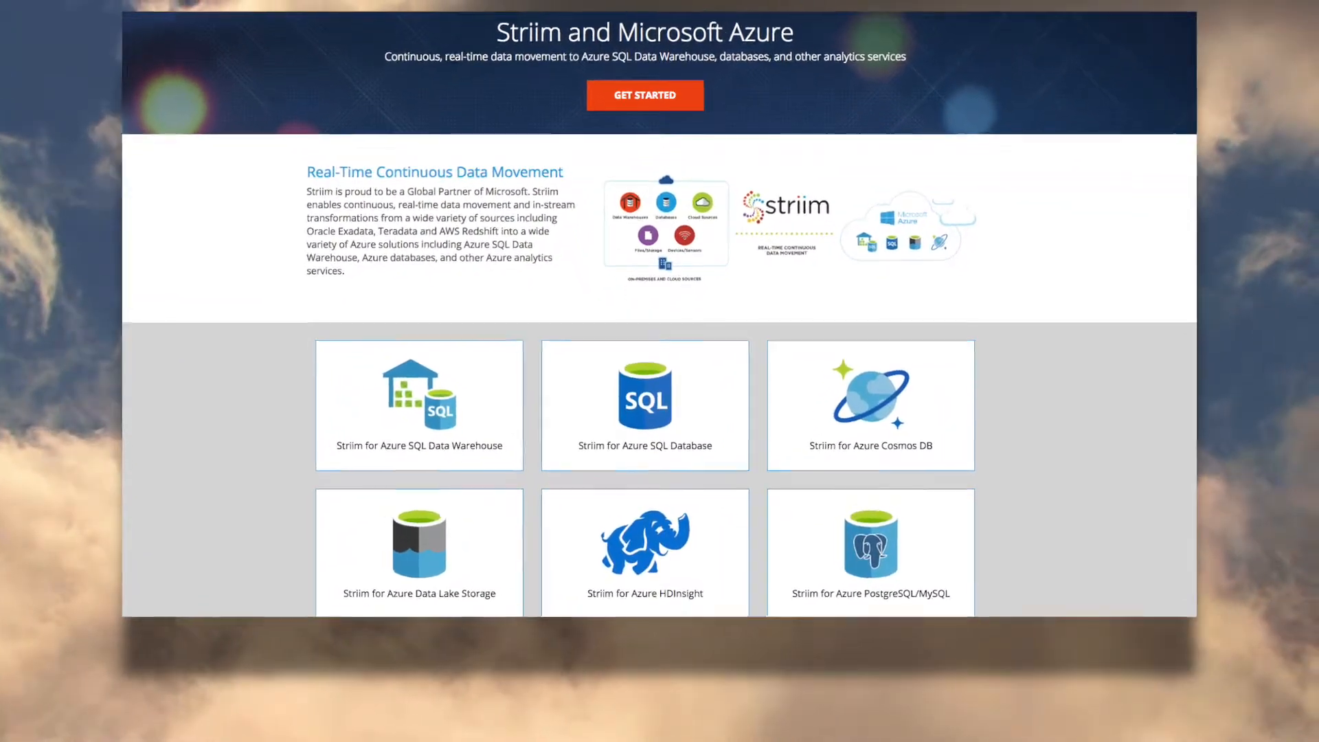
Leave the Striim for Azure page and reach the Create a New App screen
{"action": "left_click", "coordinate": [644, 95]}
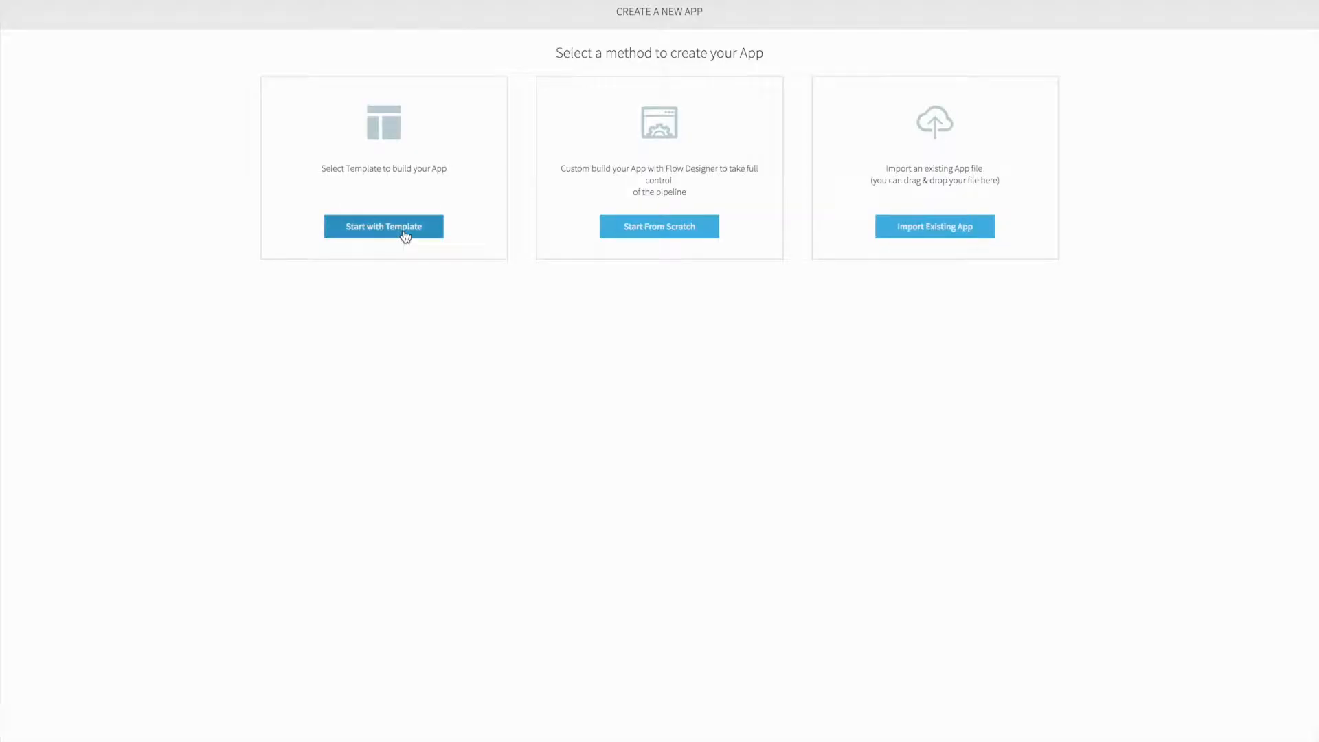
Create the app from the Oracle CDC to Postgres template, deploy it and start the initial load flow
{"action": "left_click", "coordinate": [384, 227]}
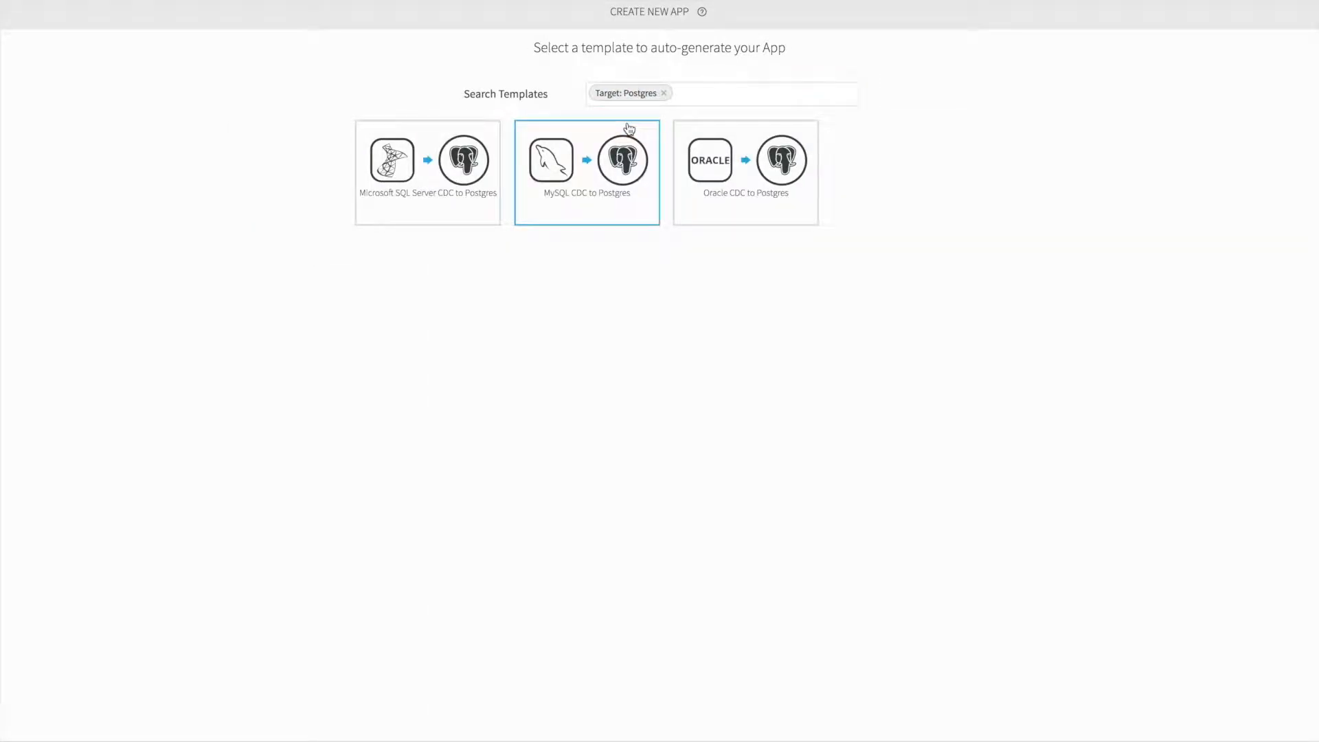
{"action": "left_click", "coordinate": [744, 172]}
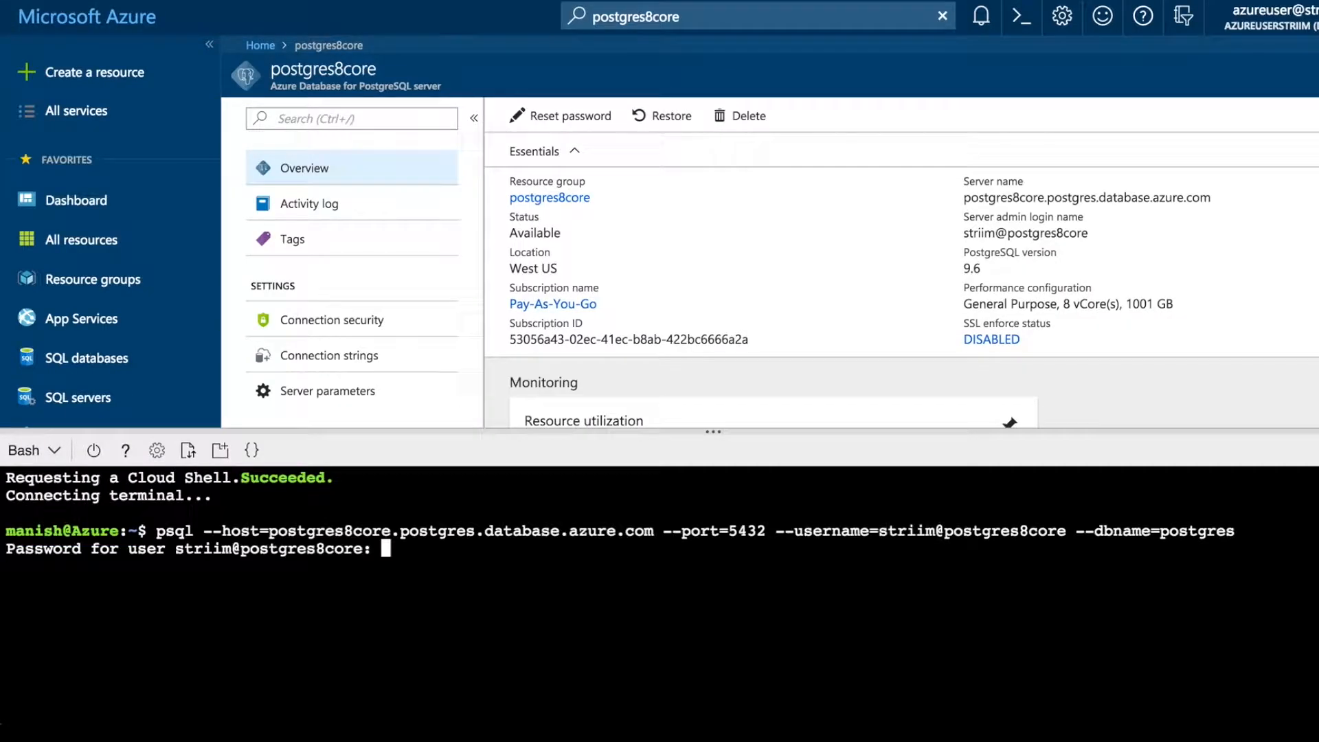
{"action": "type", "text": "SELECT COUNT(*) FROM CUSTOMER_TARGET;"}
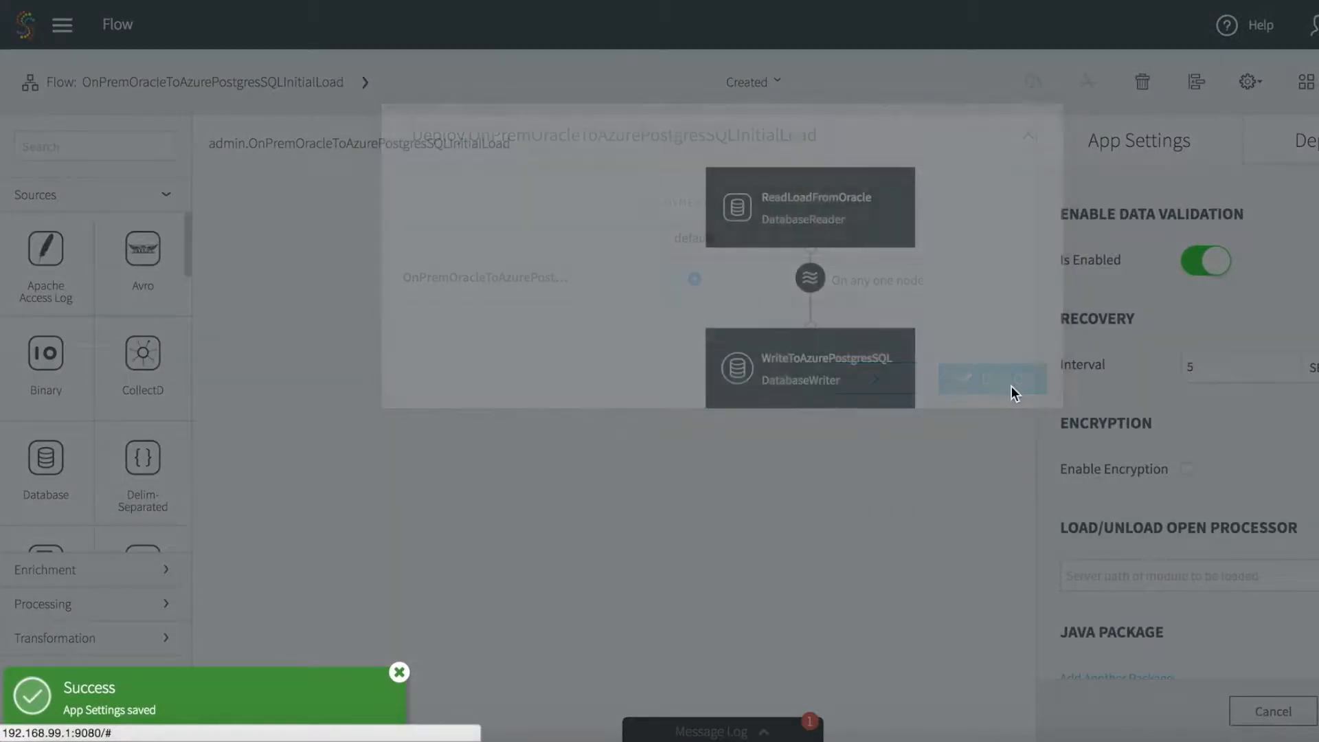
{"action": "left_click", "coordinate": [991, 378]}
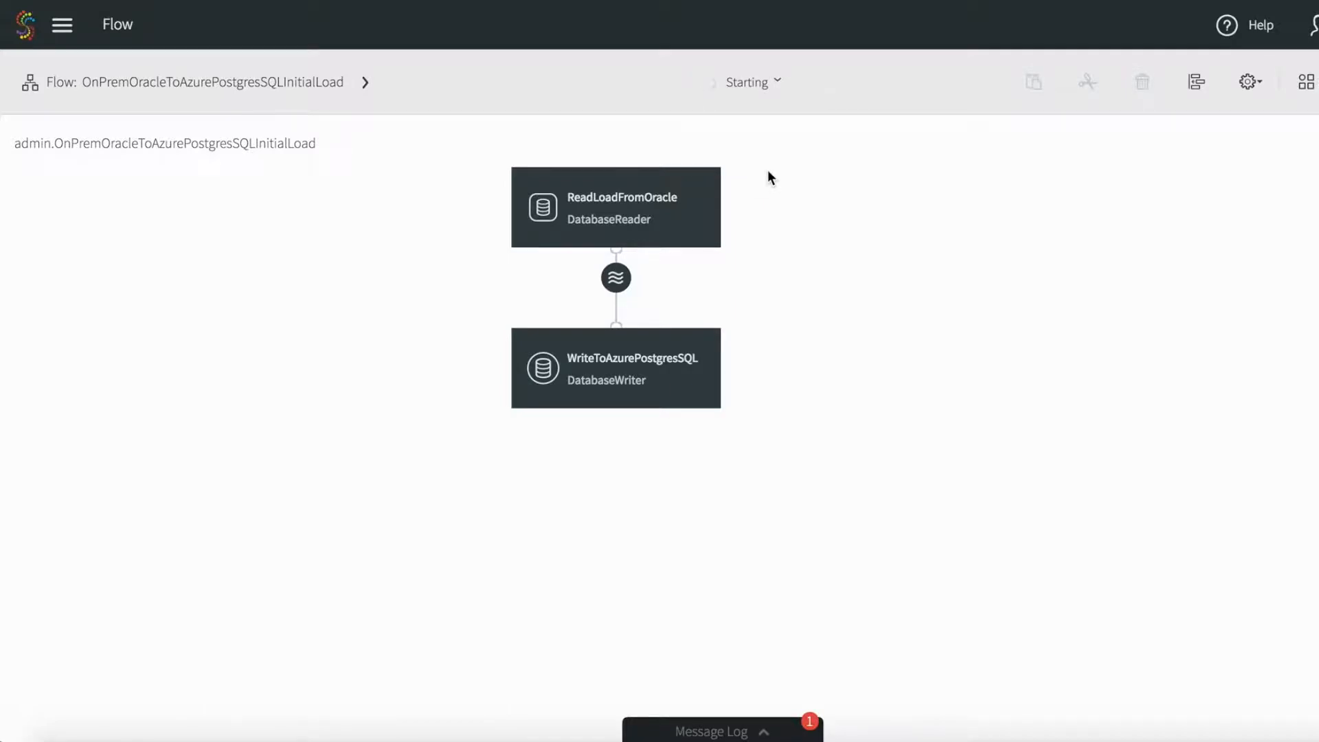
{"action": "left_click", "coordinate": [746, 81]}
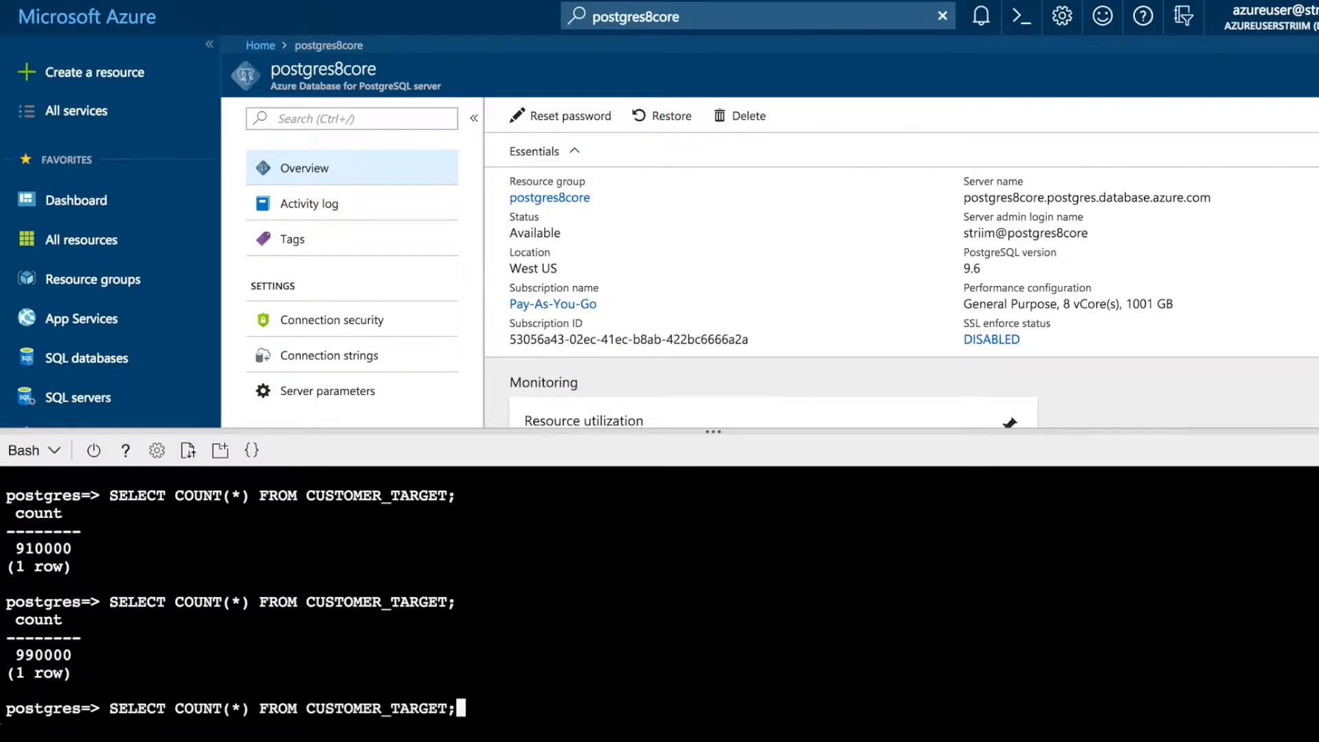
Re-run SELECT COUNT(*) FROM CUSTOMER_TARGET; to see the row count rise toward 990000
{"action": "key", "text": "Return"}
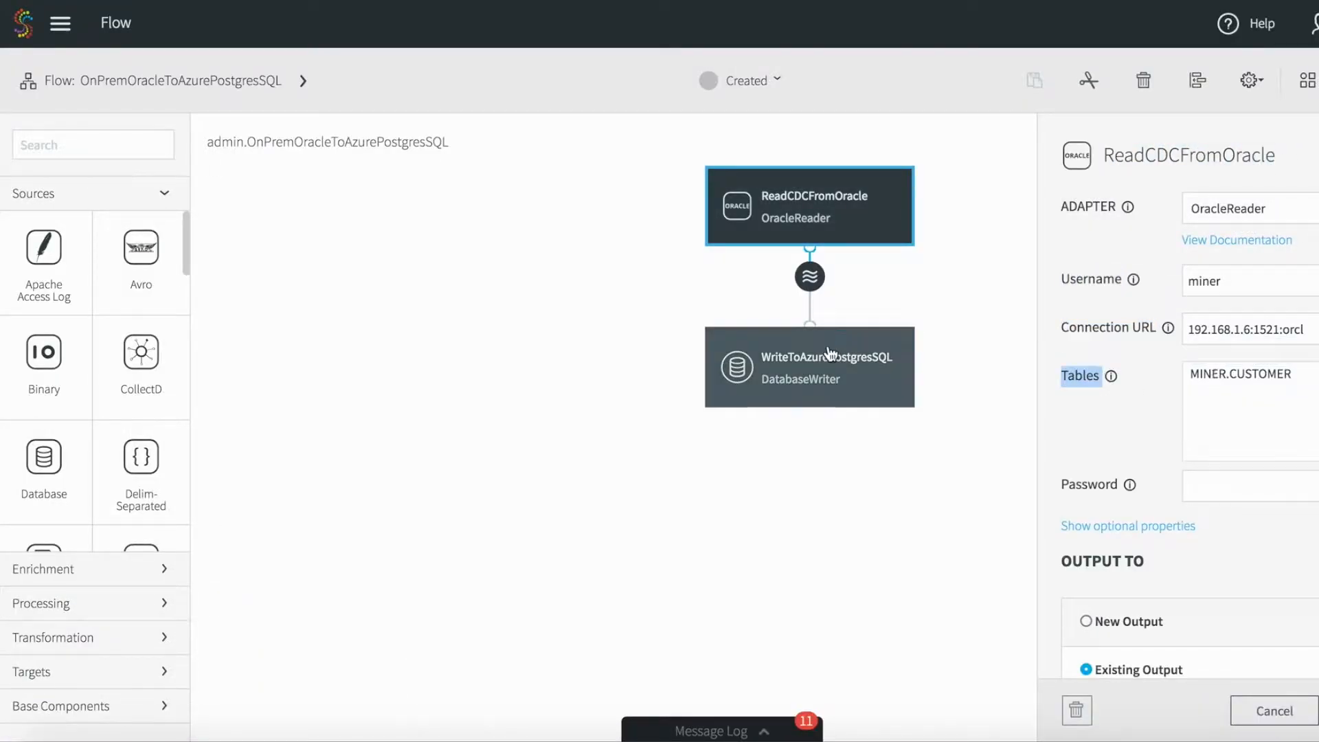
Show the properties of the WriteToAzurePostgreSQL DatabaseWriter node in the change-capture flow
{"action": "left_click", "coordinate": [807, 368]}
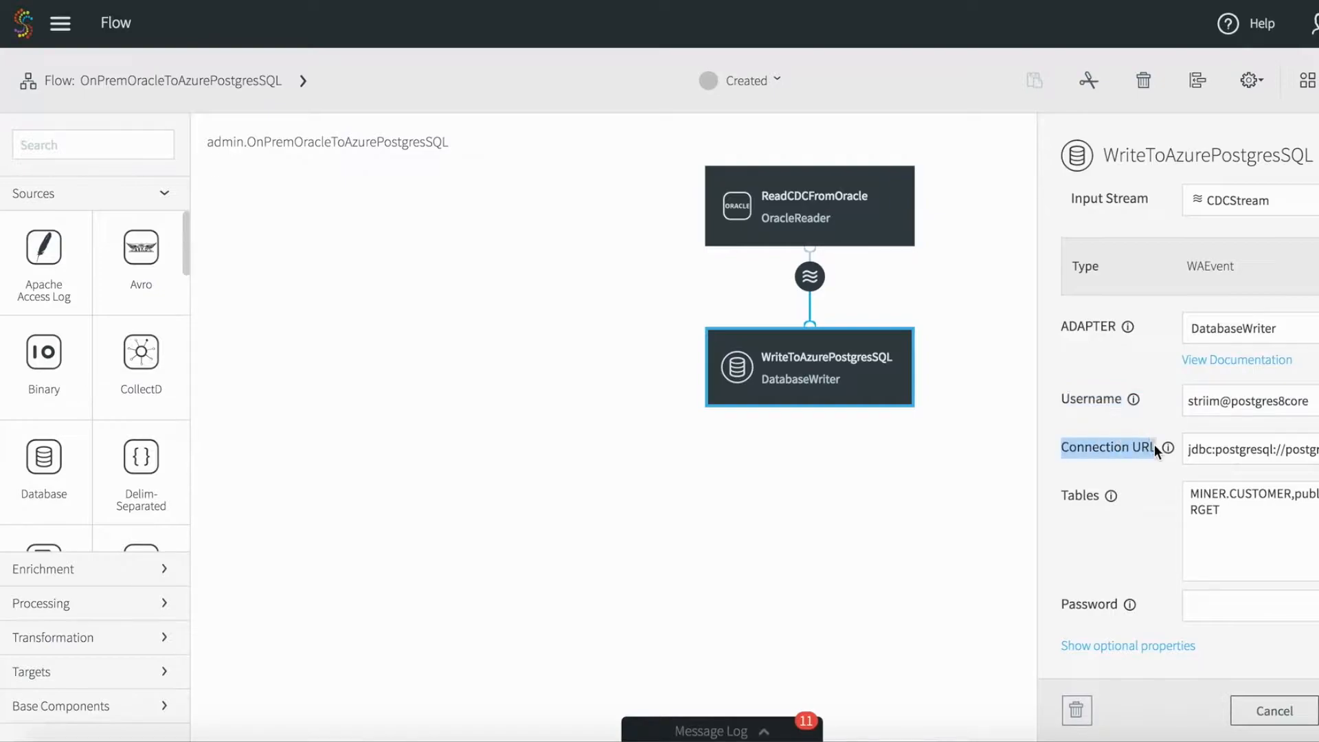
{"action": "left_click", "coordinate": [808, 205]}
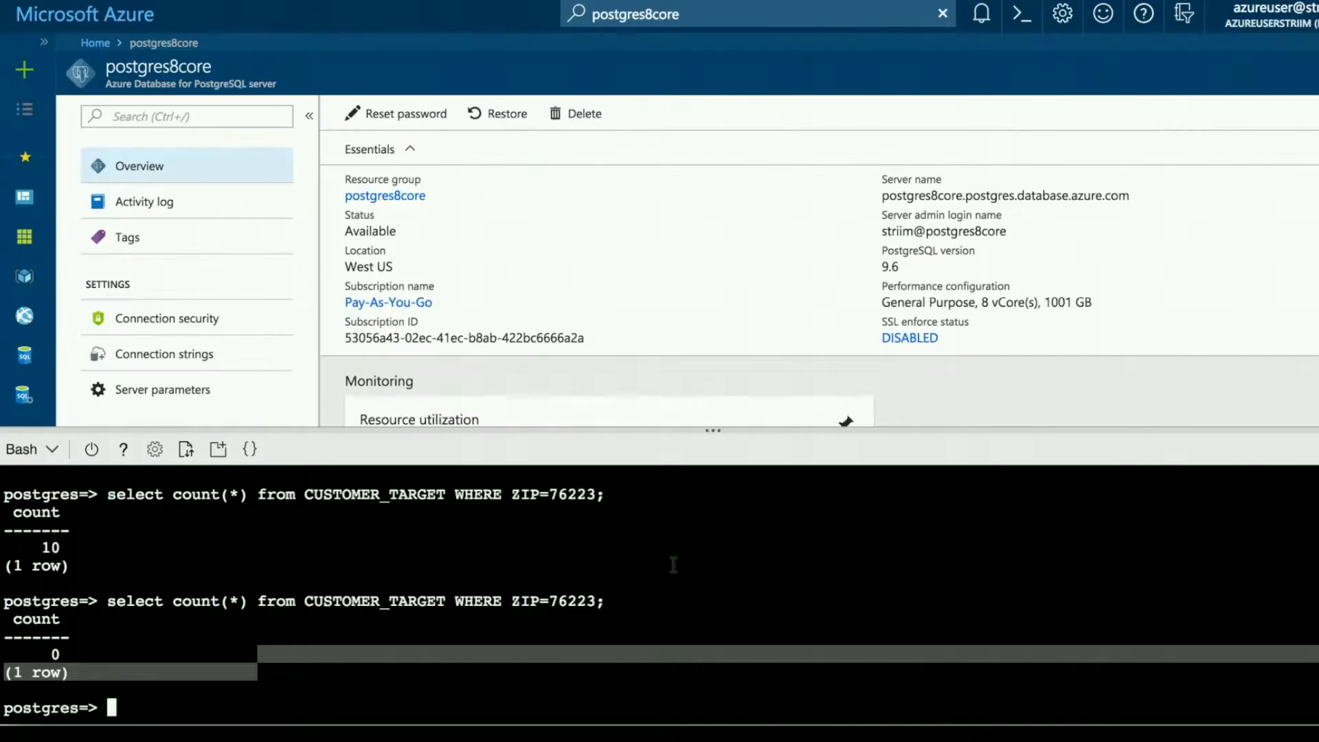
Query the CUSTOMER_TARGET count in psql to verify ZIP 76223 rows dropped from 10 to 0
{"action": "type", "text": "SELECT COUNT(*) FROM CUSTOMER_TARGET;"}
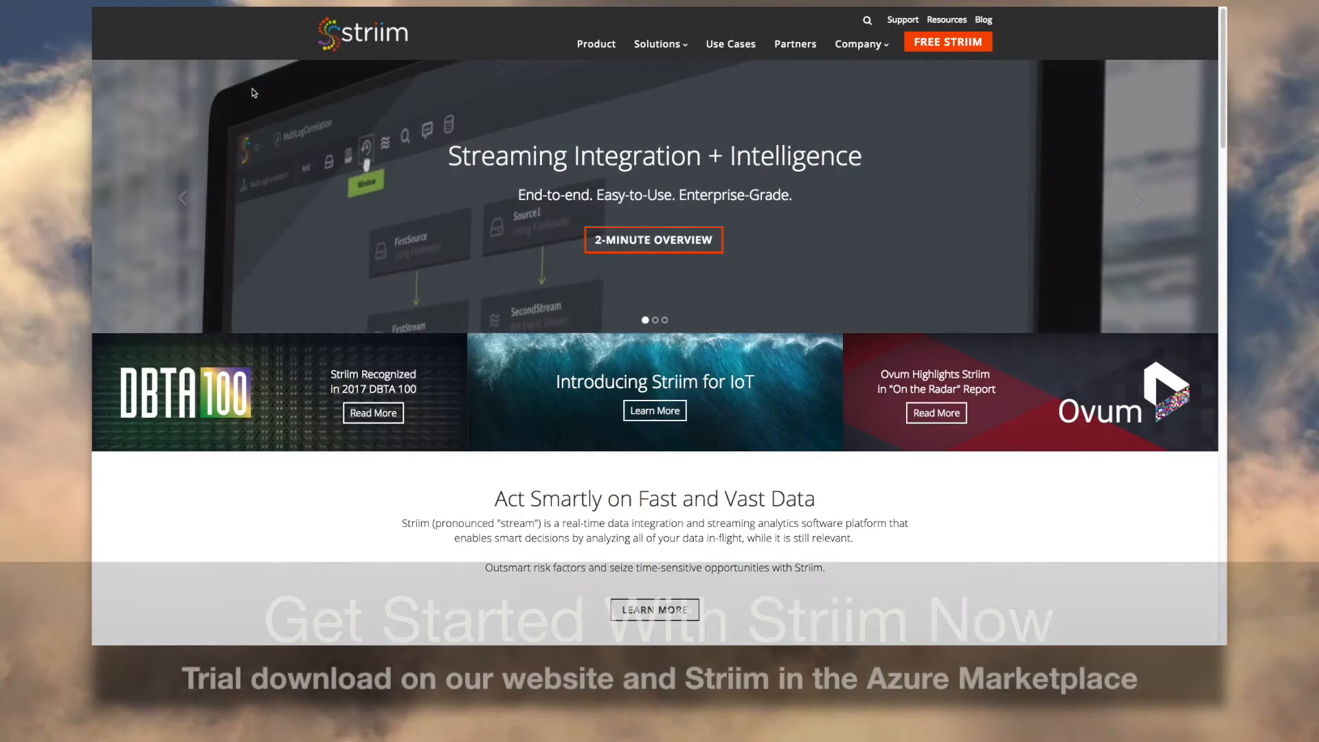
Go to the Striim and Microsoft Azure page and view the Azure offerings list
{"action": "left_click", "coordinate": [947, 41]}
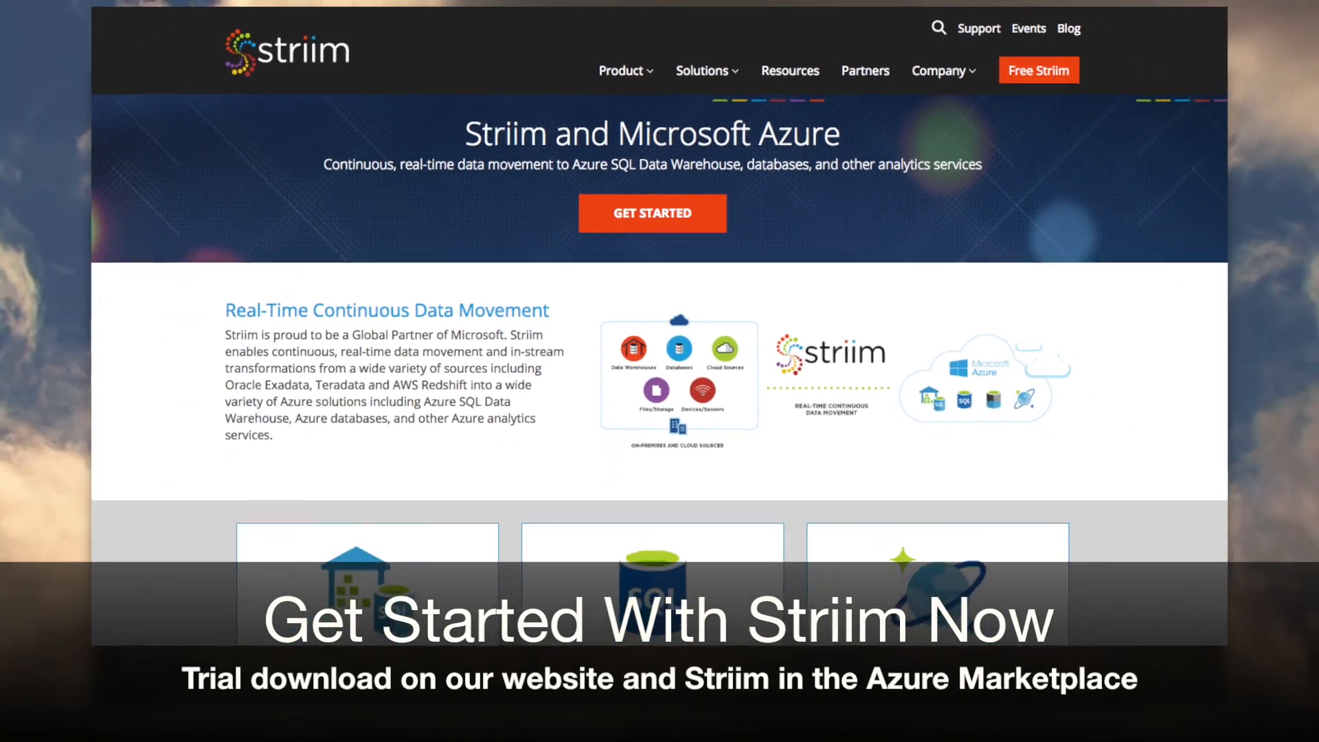
{"action": "scroll", "scroll_direction": "down", "scroll_amount": 3}
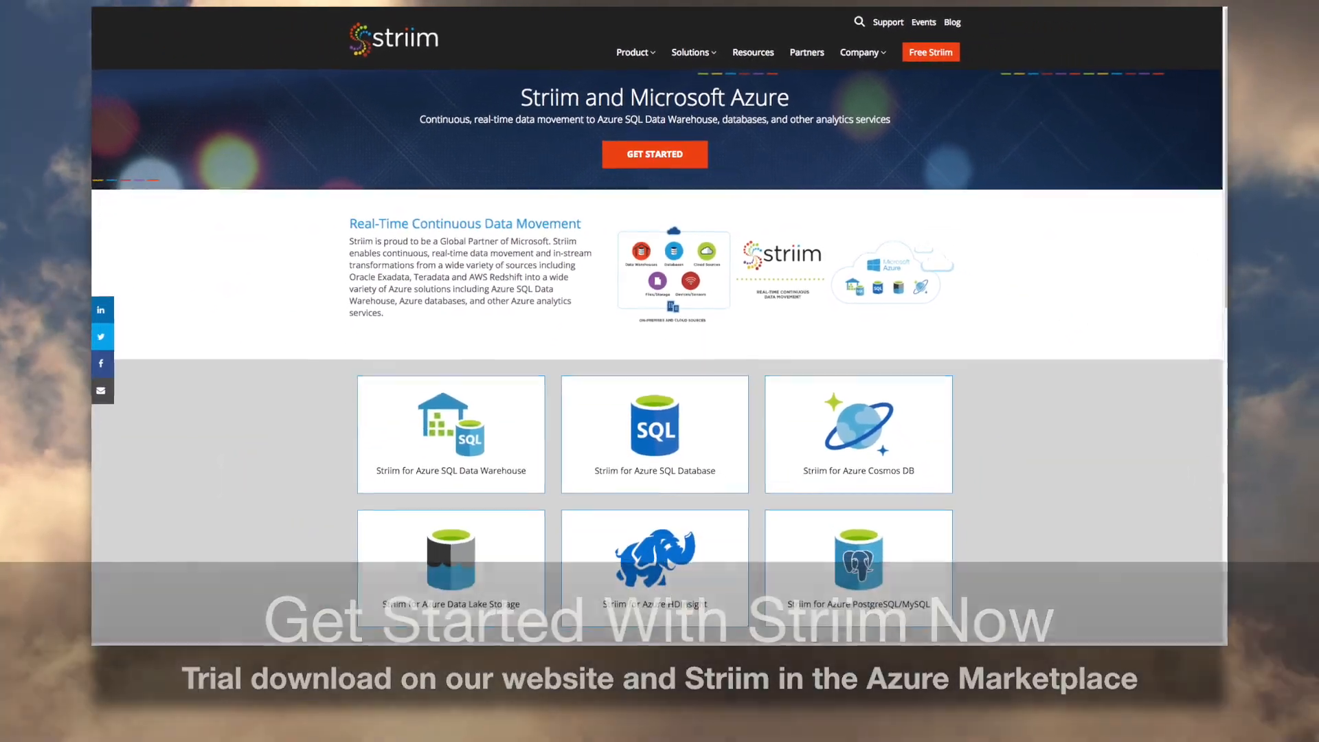